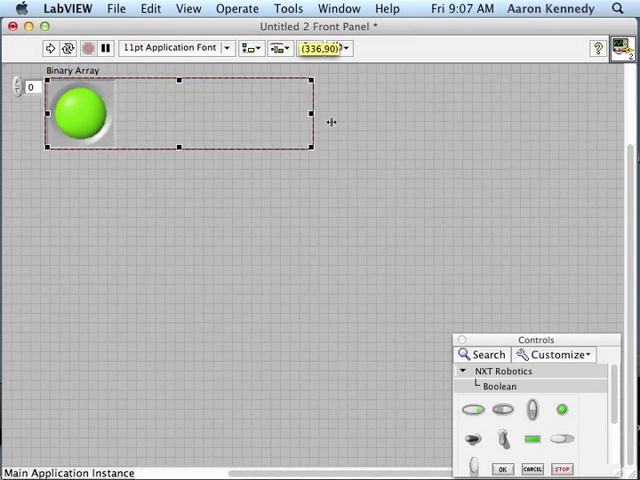
Stretch the Binary Array to six LEDs, hide its index display, and distribute the labels evenly
left_click_drag(312, 116, 440, 116)
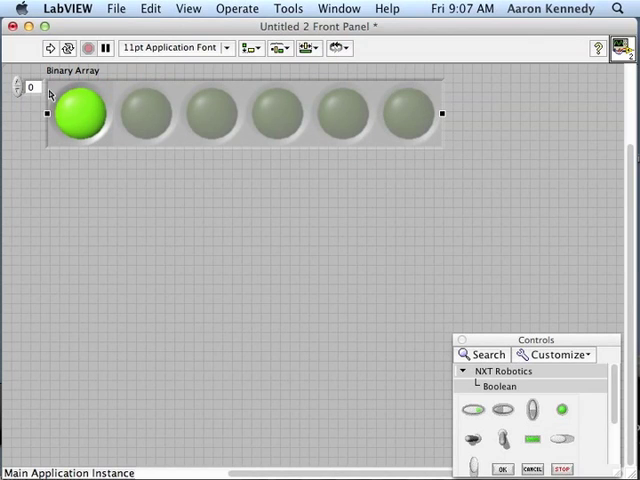
right_click(80, 116)
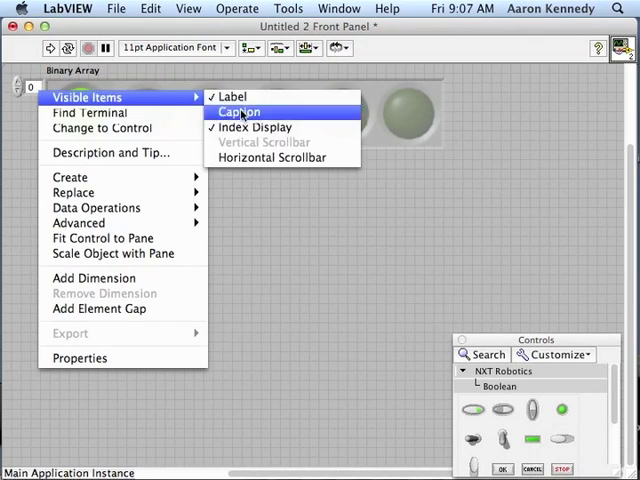
mouse_move(252, 128)
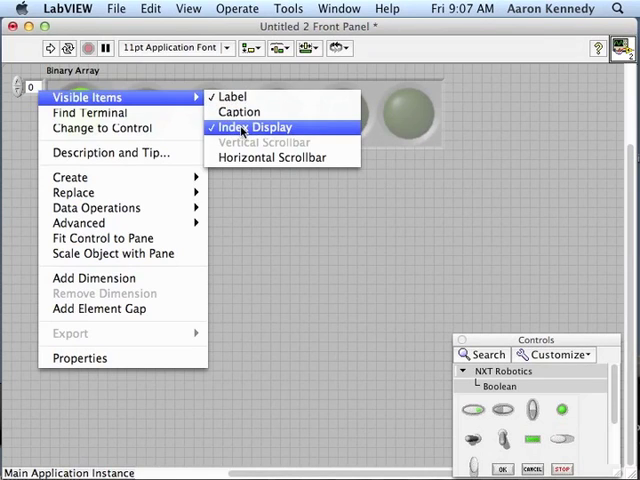
left_click(252, 128)
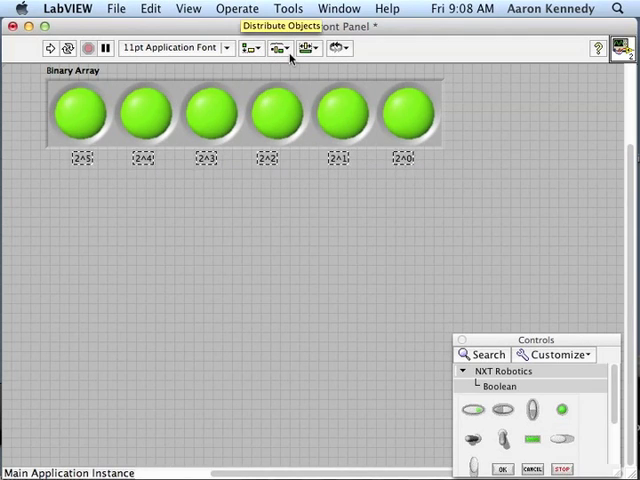
left_click(404, 112)
type("Decimal")
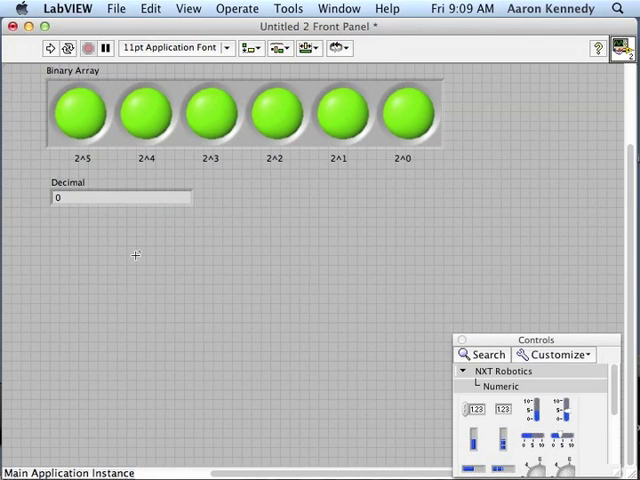
Switch from the front panel to the block diagram with Ctrl+E
key("cmd+e")
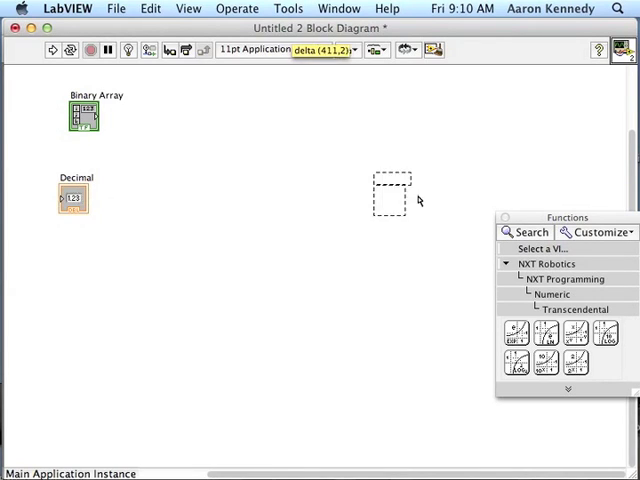
Draw a For Loop across the diagram between the Binary Array and Decimal terminals
left_click_drag(72, 198, 440, 122)
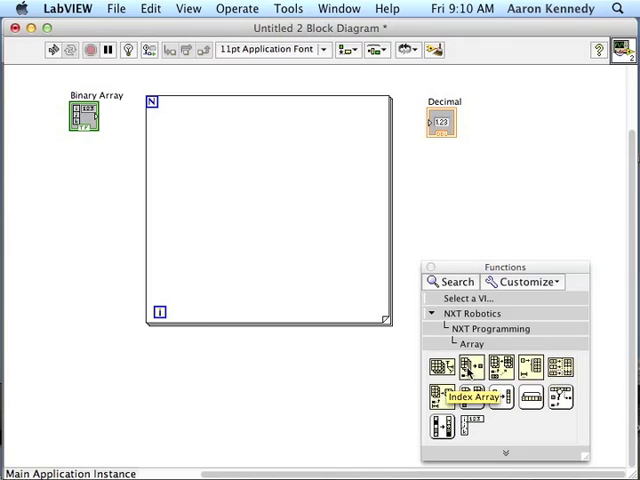
mouse_move(440, 394)
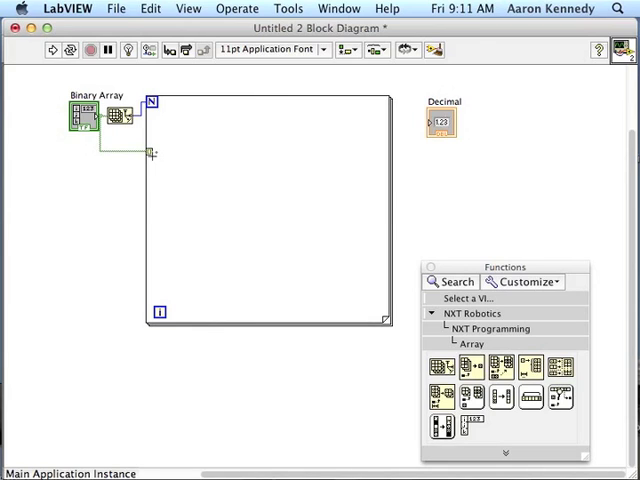
mouse_move(152, 156)
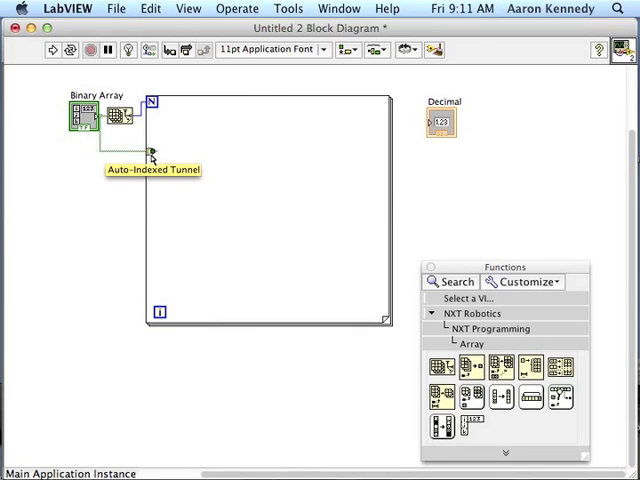
Disable indexing on the array tunnel and wire the labelled Initial Value or Sum constant into the loop
right_click(150, 158)
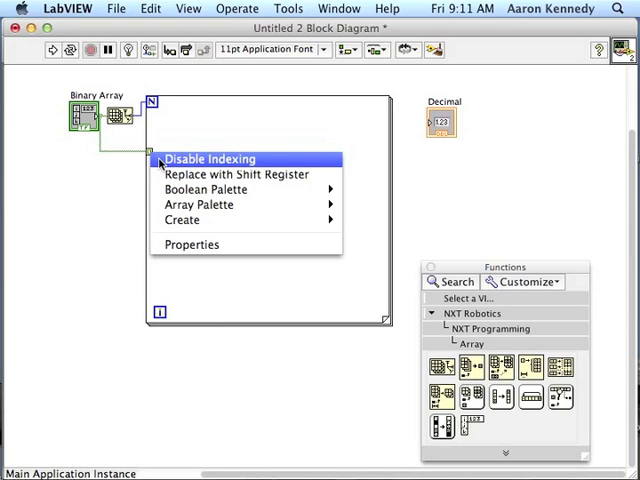
left_click(208, 160)
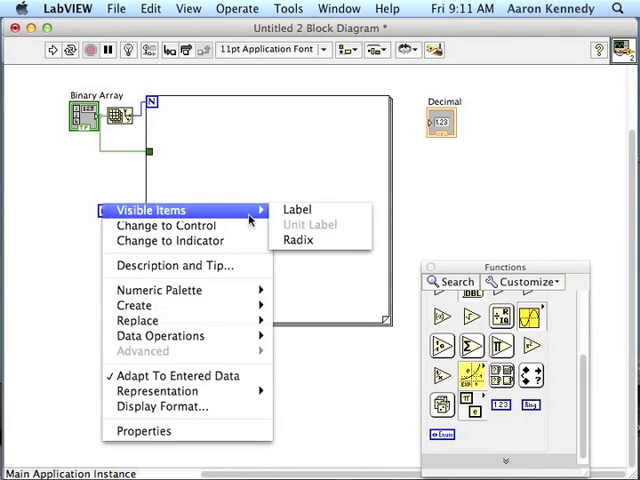
left_click(296, 208)
type("Initial Value or Sum")
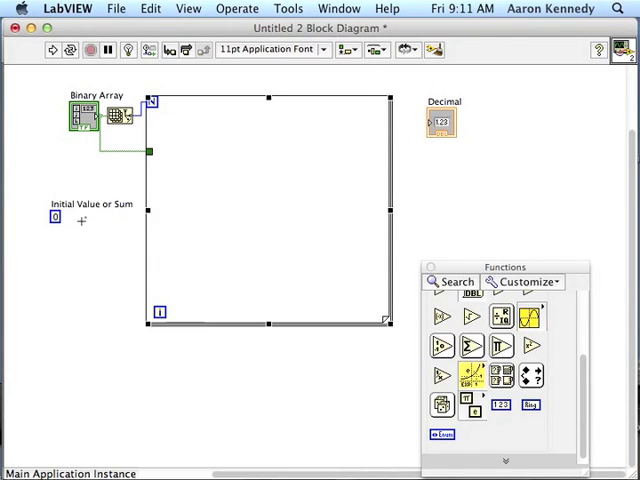
left_click_drag(56, 216, 148, 220)
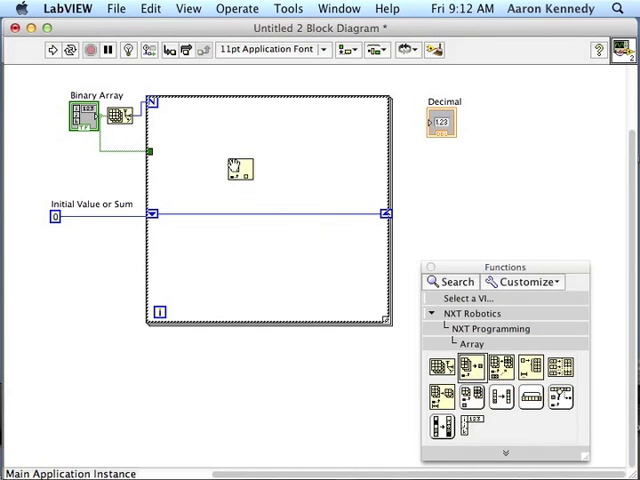
Route the Binary Array wire to the numeric nodes computing the right-end element index
left_click_drag(240, 168, 200, 150)
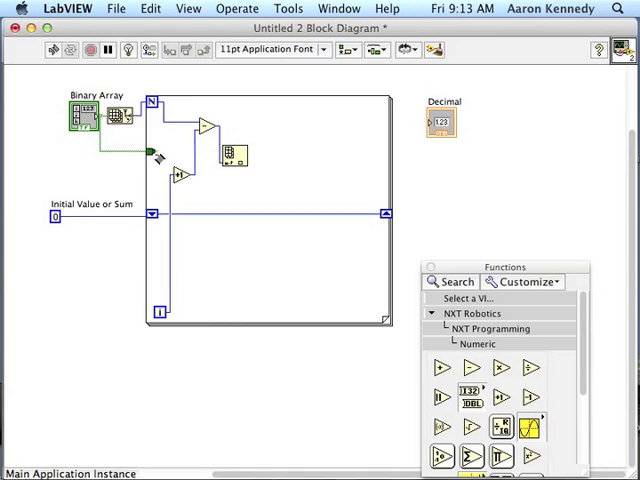
mouse_move(232, 158)
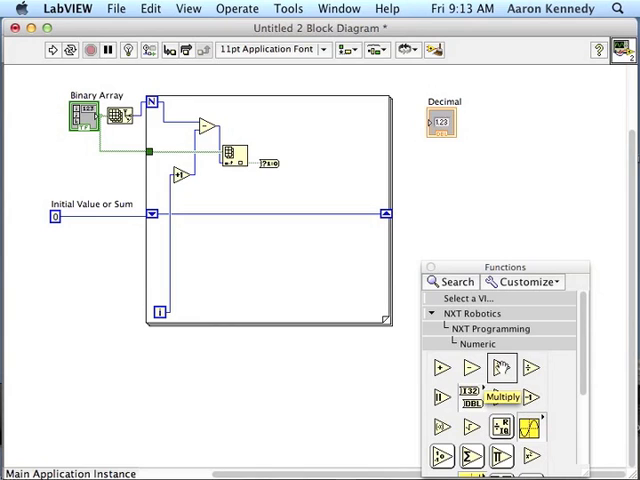
Place Power of Two inside the loop and wire the computed index into it
scroll("down", 3)
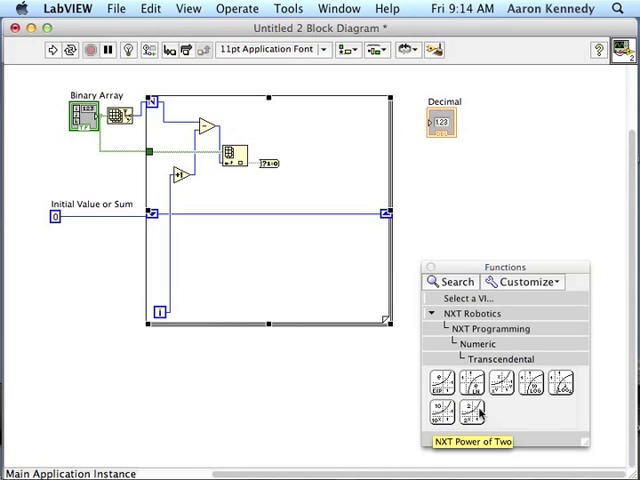
left_click_drag(478, 412, 340, 200)
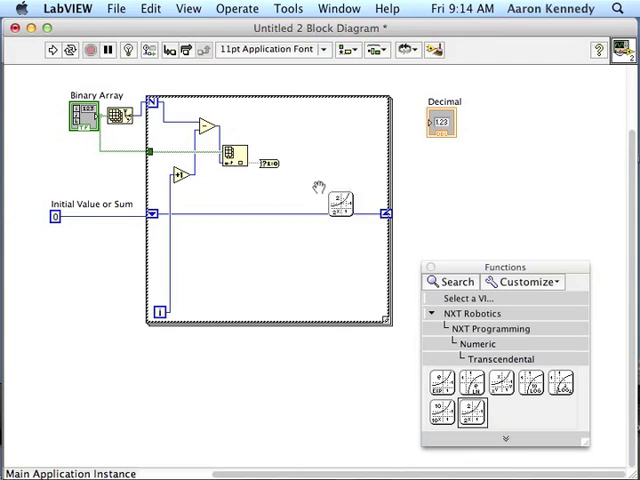
left_click_drag(340, 200, 244, 196)
type("We need to")
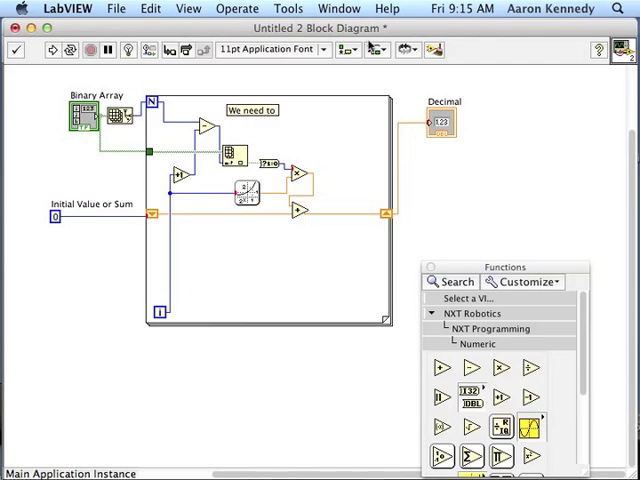
Add the comment 'grab the booleans from right side of the' and finish the loop wiring
type("grab the booleans from right side of the  array and work to left.")
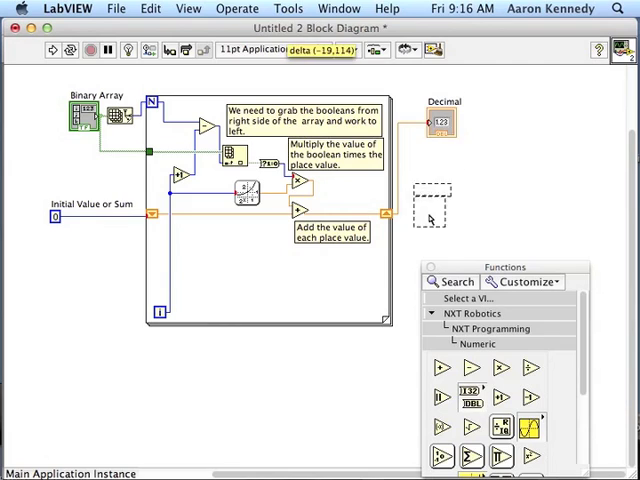
left_click_drag(440, 122, 420, 216)
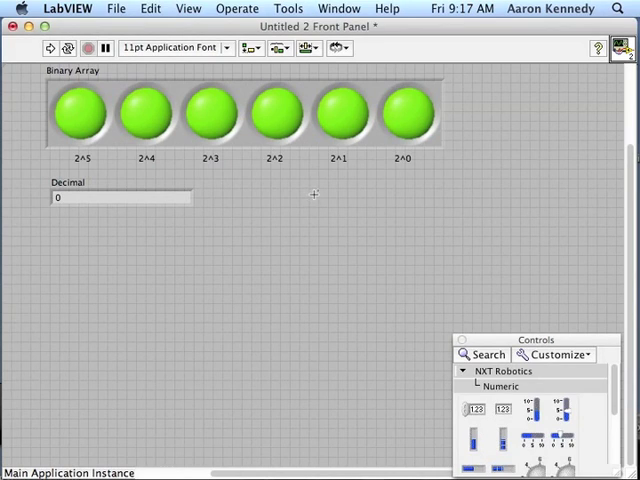
Run the VI showing 63, then switch off the 2^5 and 2^1 LEDs
left_click(78, 112)
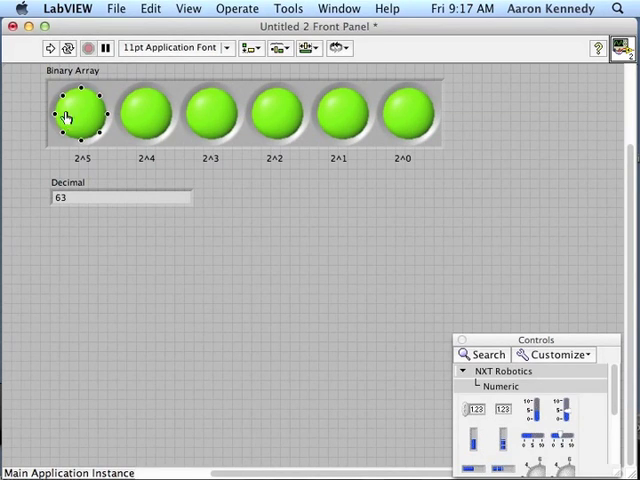
left_click(338, 112)
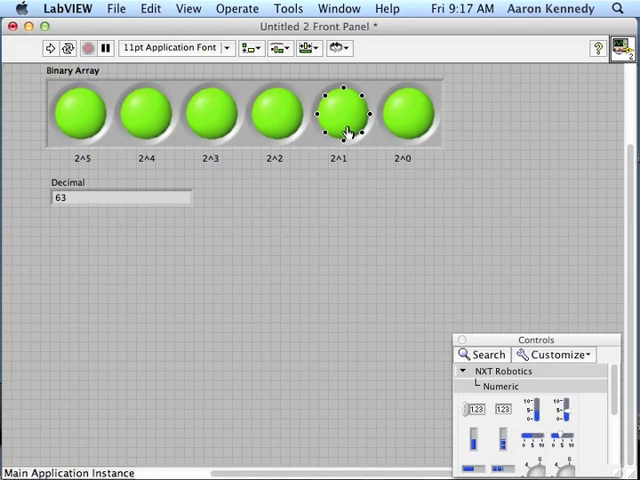
left_click(80, 112)
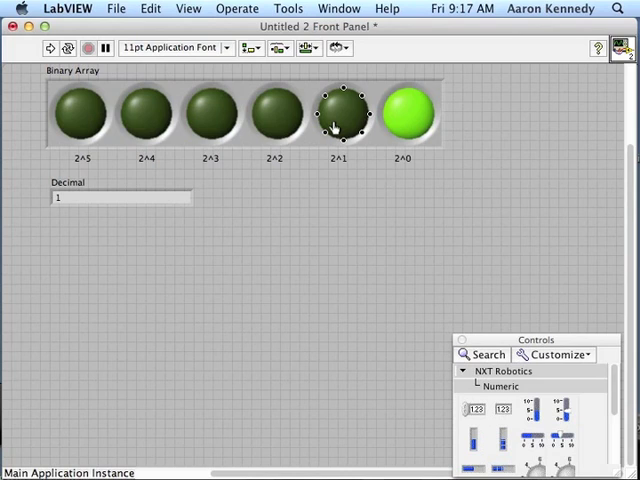
Toggle LEDs and rerun so Decimal shows 3, then 4 with only 2^2 lit
left_click(340, 112)
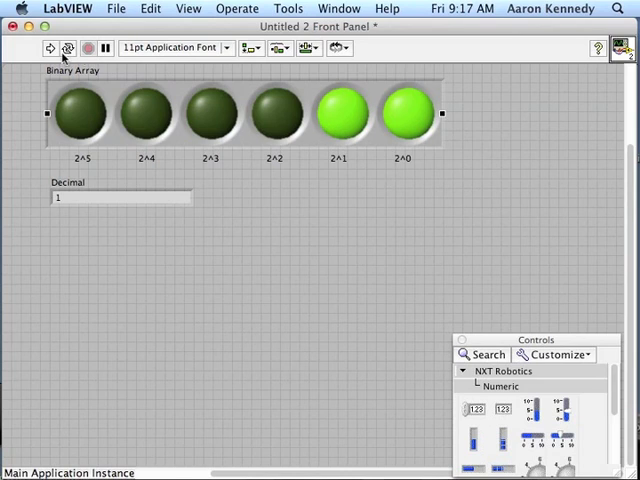
left_click(276, 112)
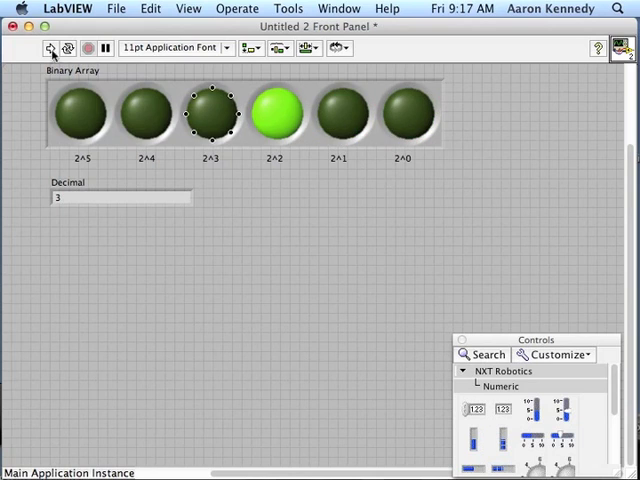
left_click(210, 116)
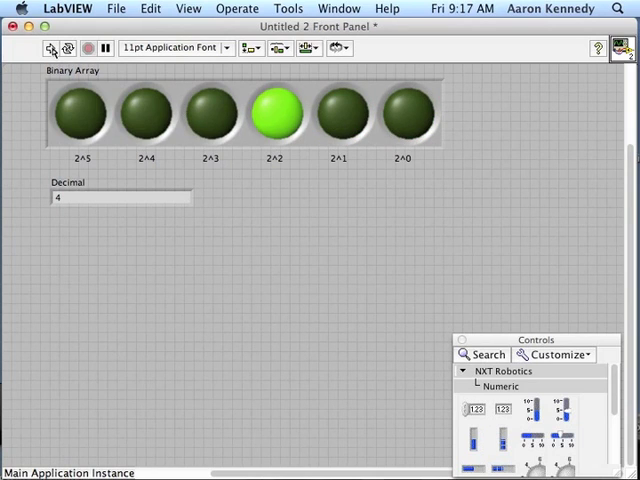